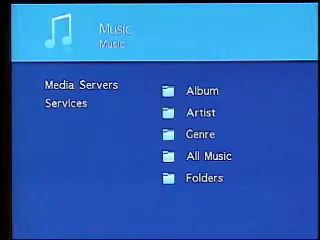
# Step: Select the track 'Loving You, Loving Me' from the MediaVault music library
pyautogui.click(196, 90)
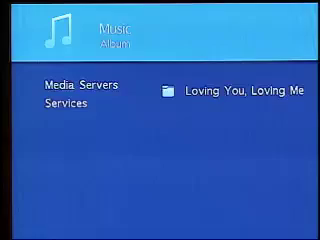
pyautogui.click(240, 96)
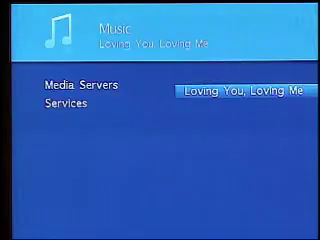